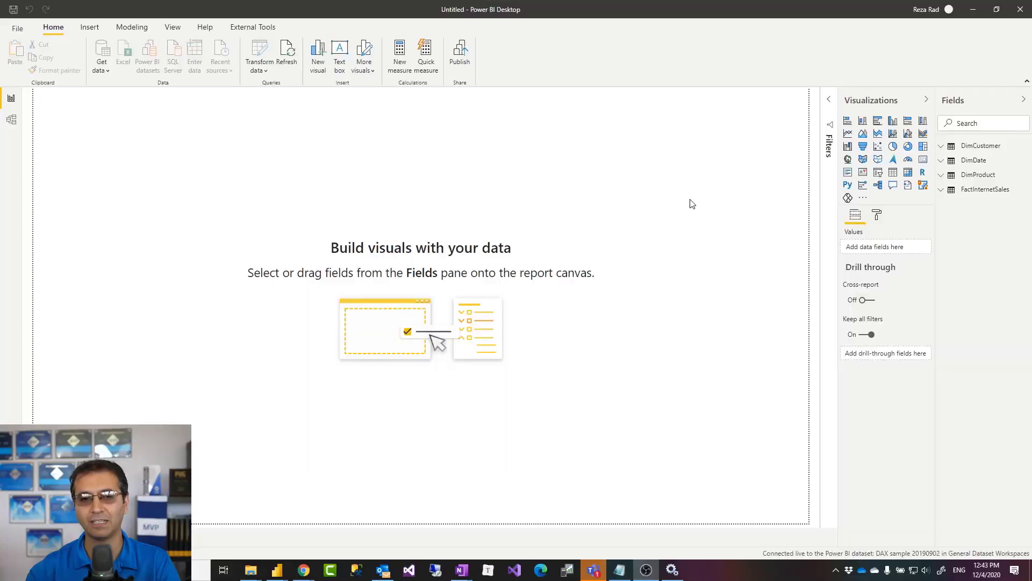
pyautogui.moveTo(232, 125)
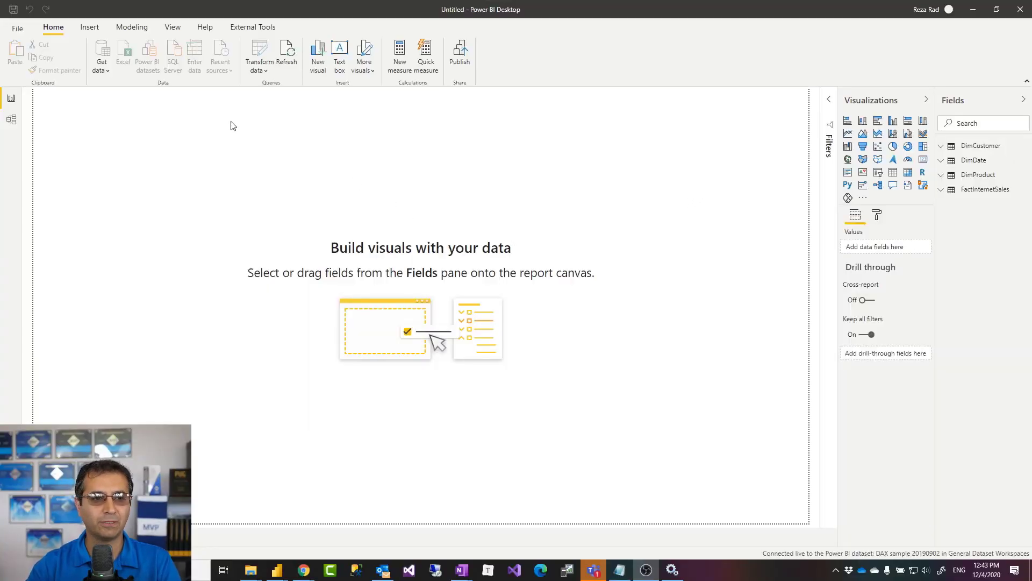
pyautogui.moveTo(360, 501)
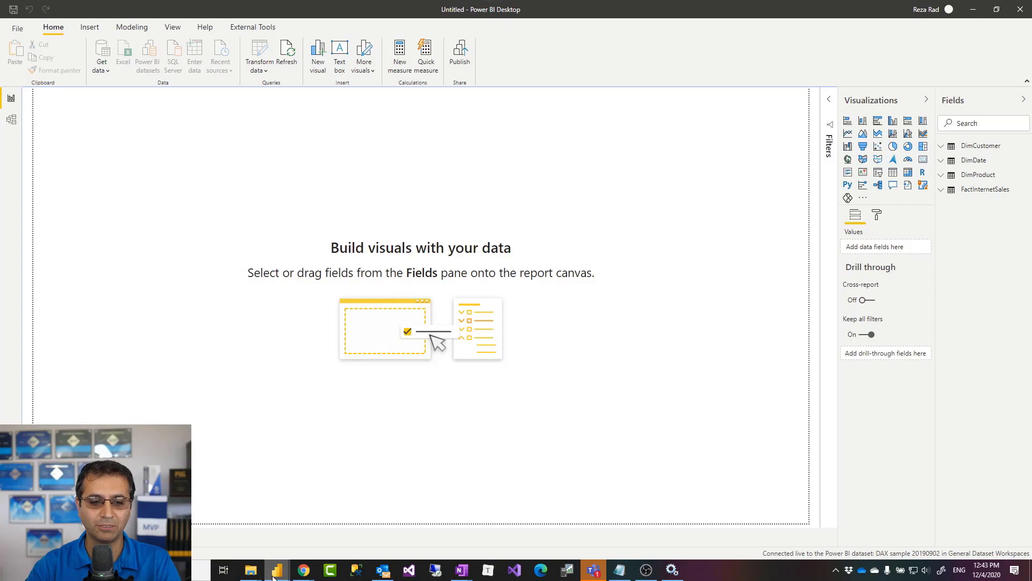
# Launch a new Power BI Desktop instance from the taskbar jump list.
pyautogui.rightClick(276, 569)
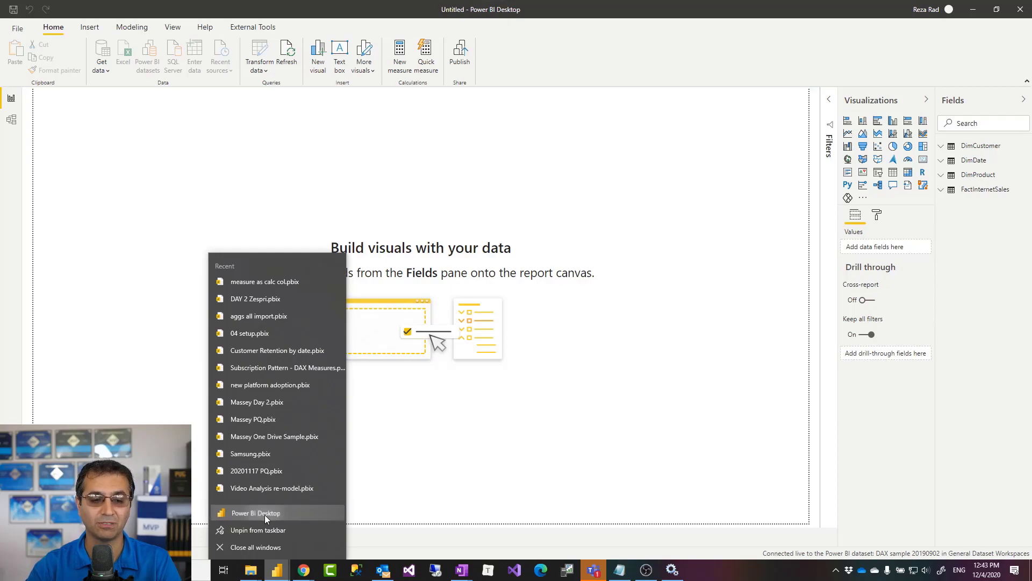
pyautogui.click(255, 513)
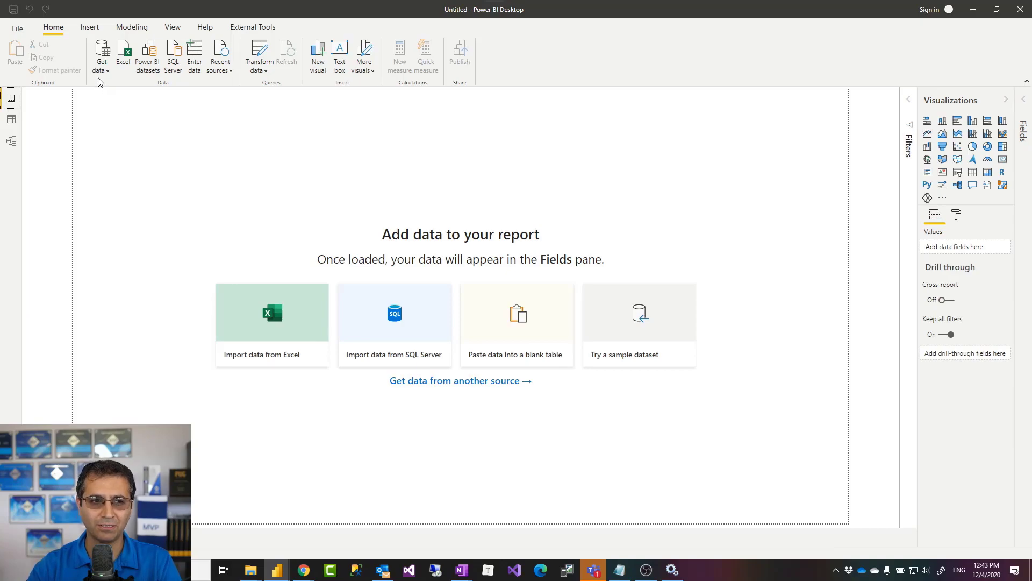
# Try Get data and Power BI sign-in, dismiss the prompt, and return to the live report.
pyautogui.click(100, 52)
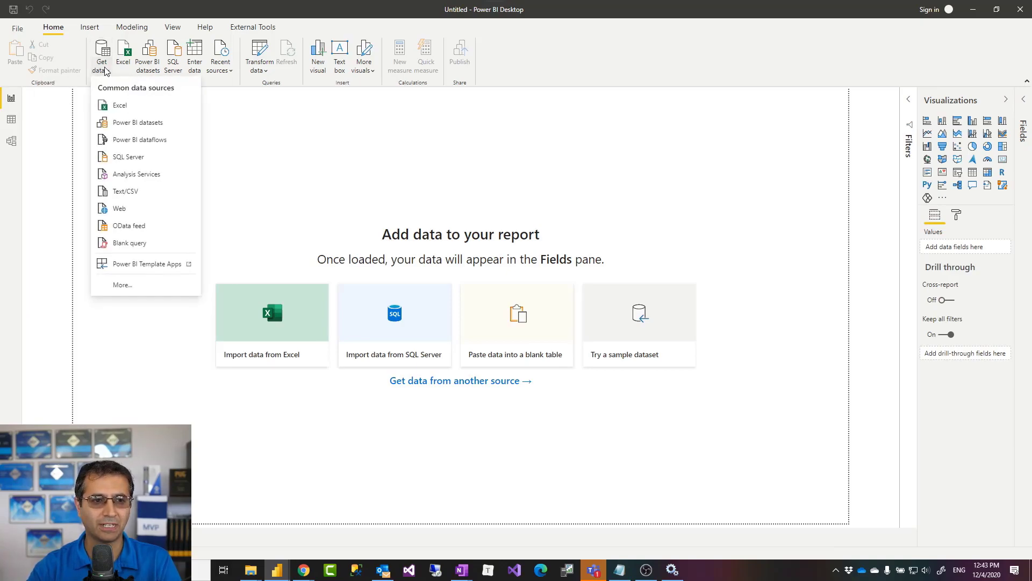
pyautogui.moveTo(138, 138)
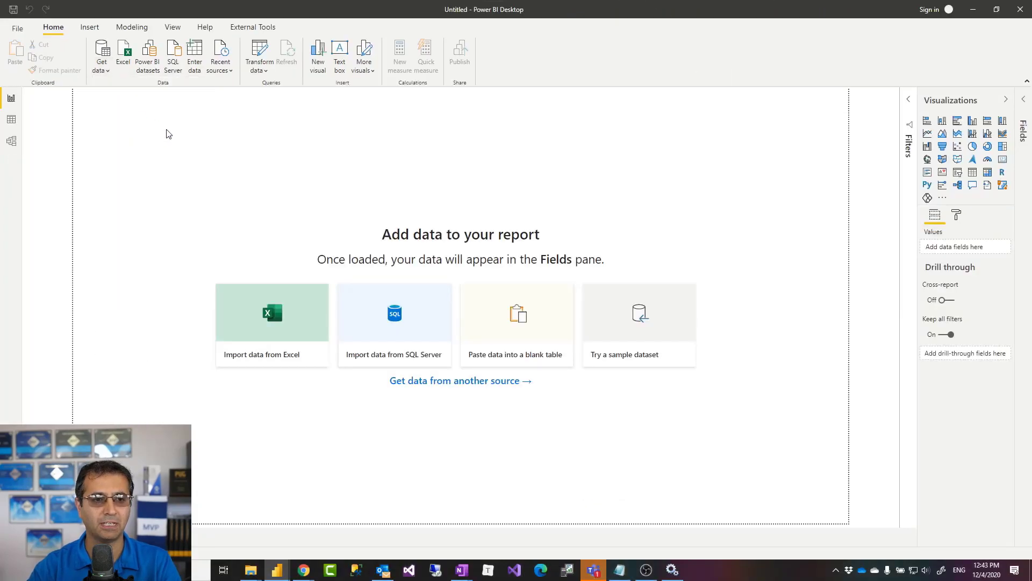
pyautogui.click(929, 9)
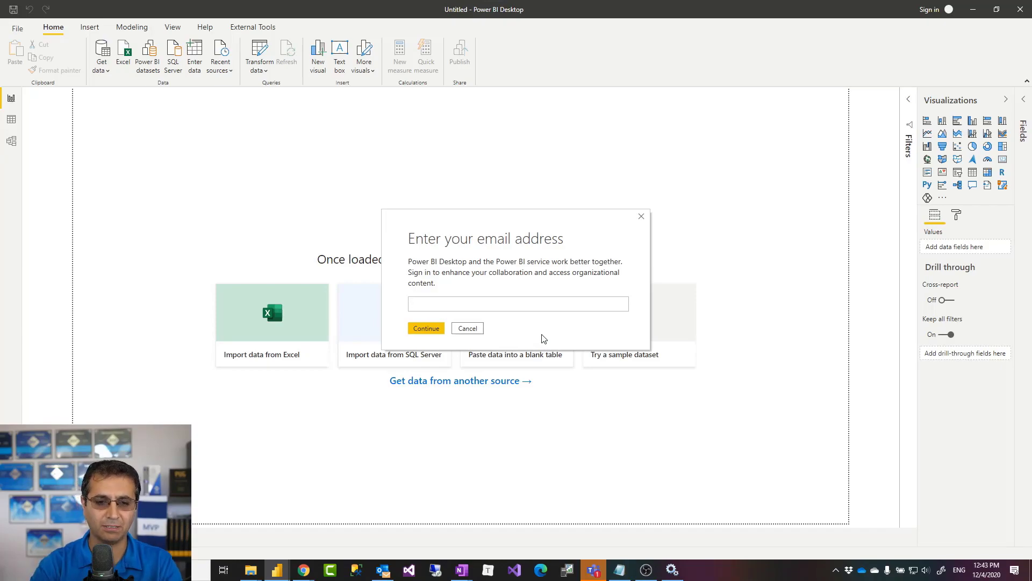
pyautogui.click(517, 303)
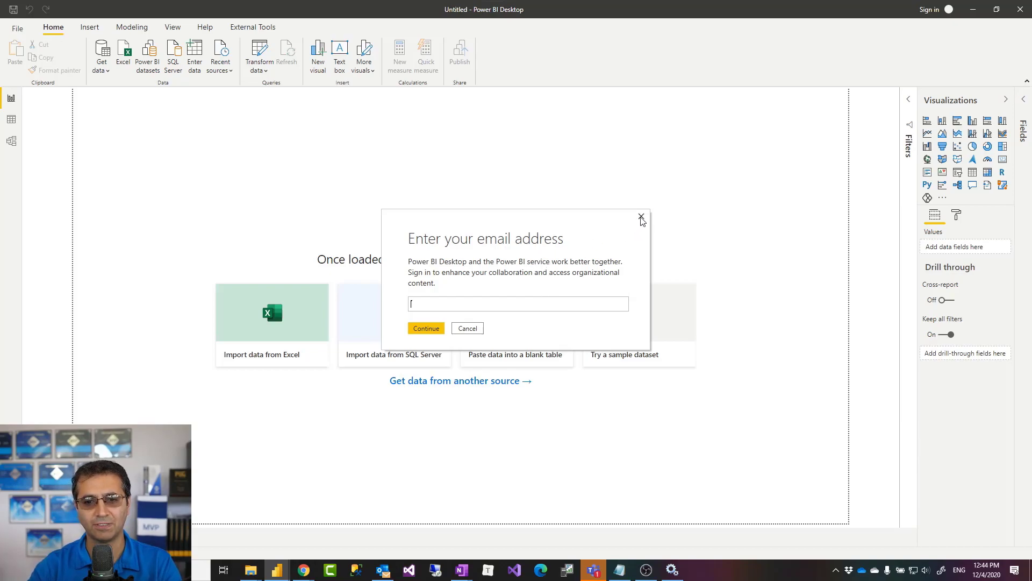
pyautogui.click(426, 328)
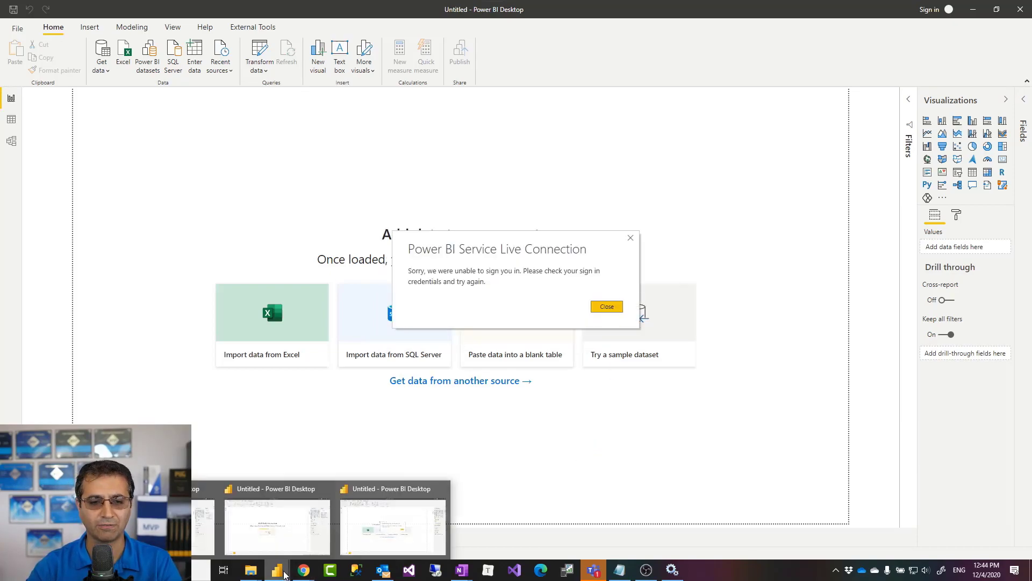
pyautogui.click(605, 306)
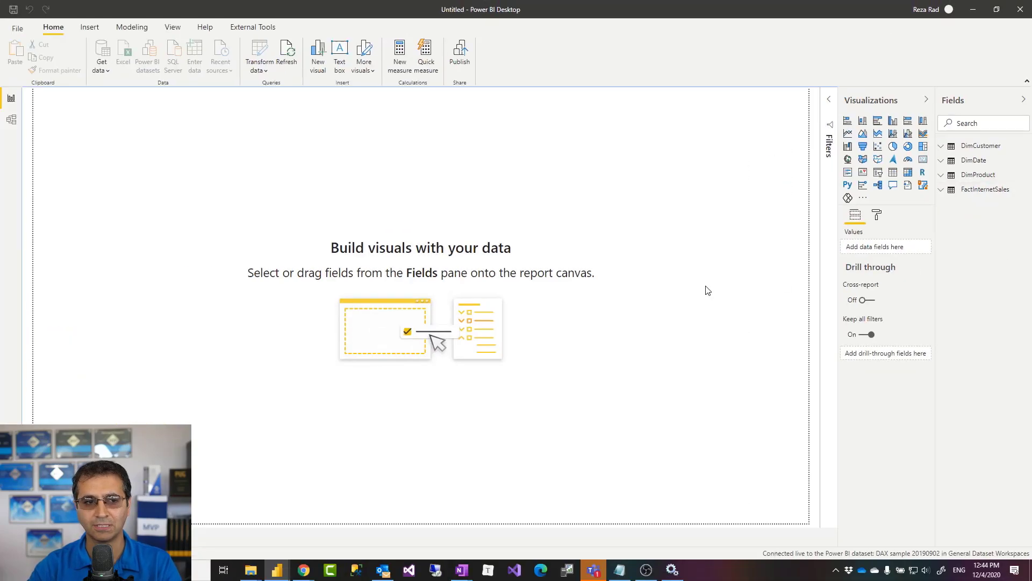
# Switch to the browser showing the workspace's Premium settings.
pyautogui.click(10, 120)
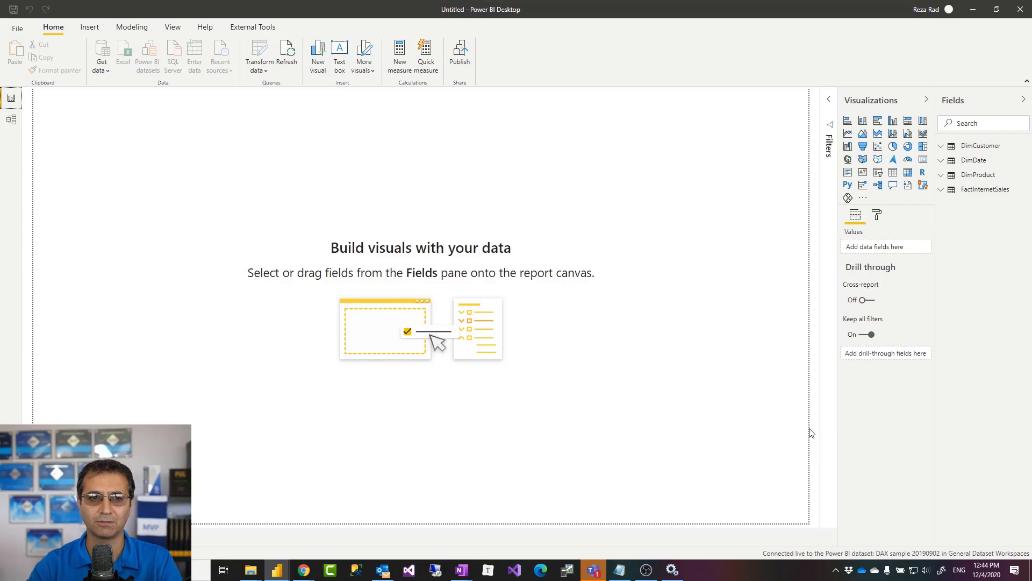
pyautogui.moveTo(352, 156)
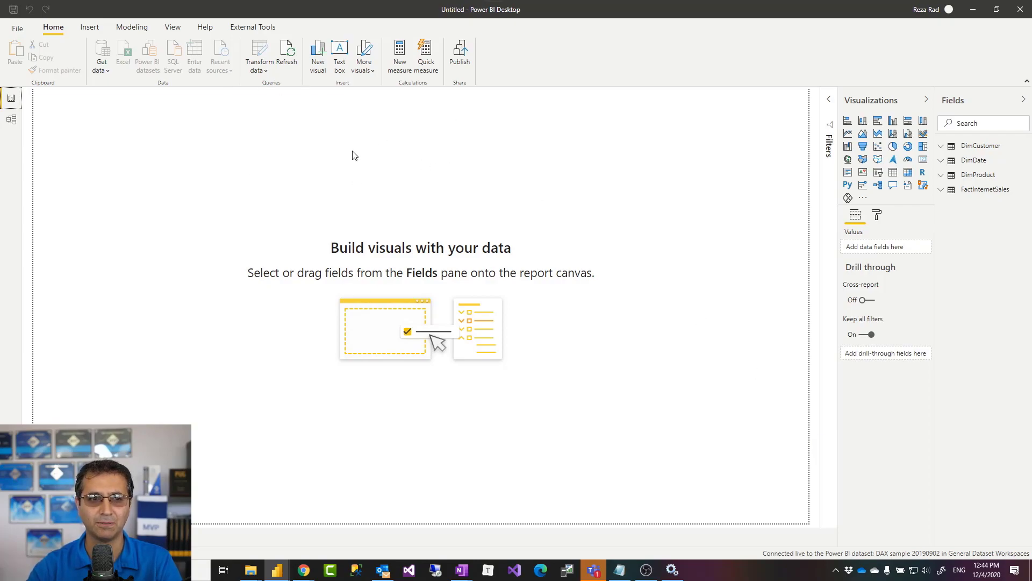
pyautogui.moveTo(319, 159)
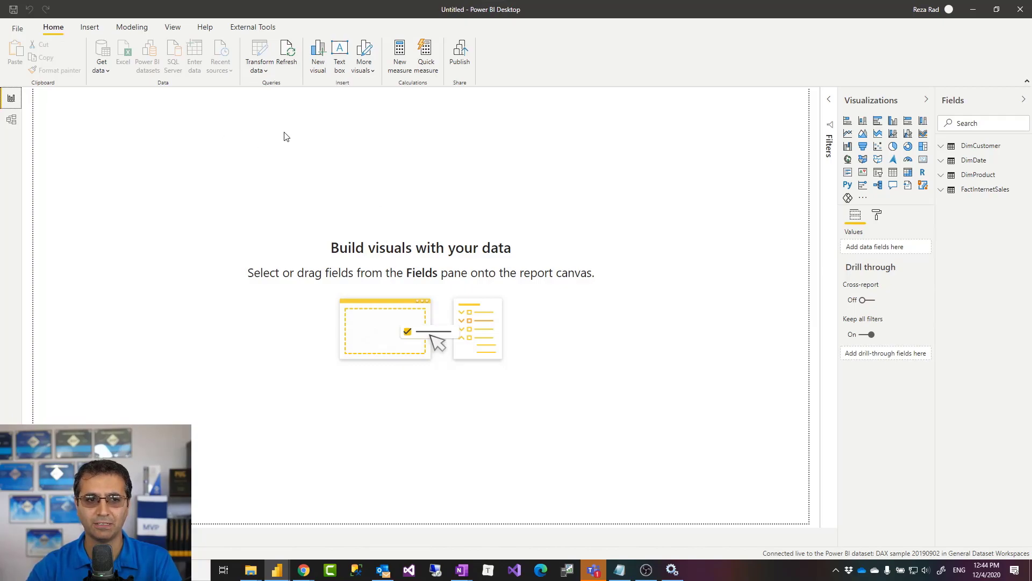
pyautogui.moveTo(292, 159)
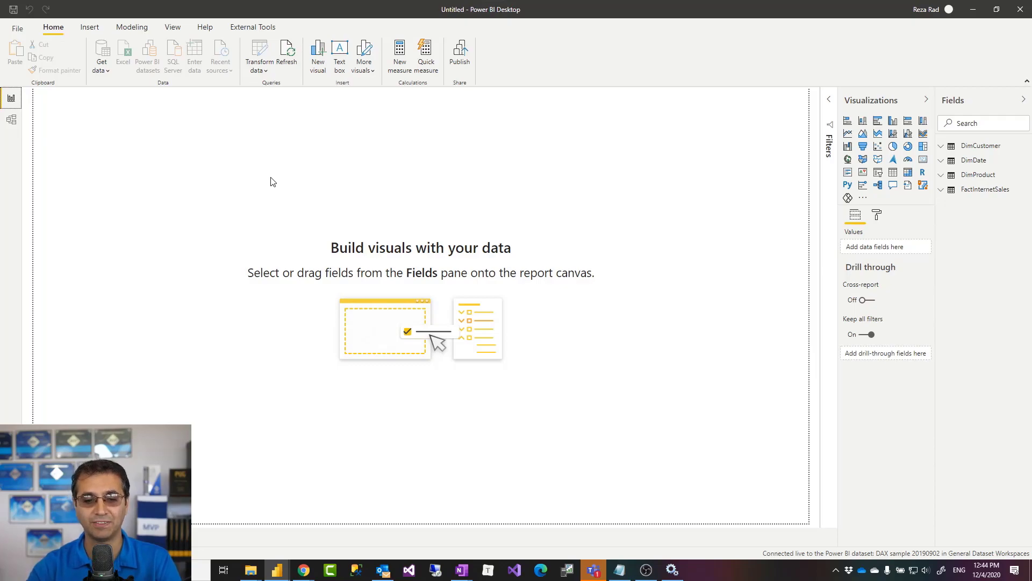
pyautogui.moveTo(331, 469)
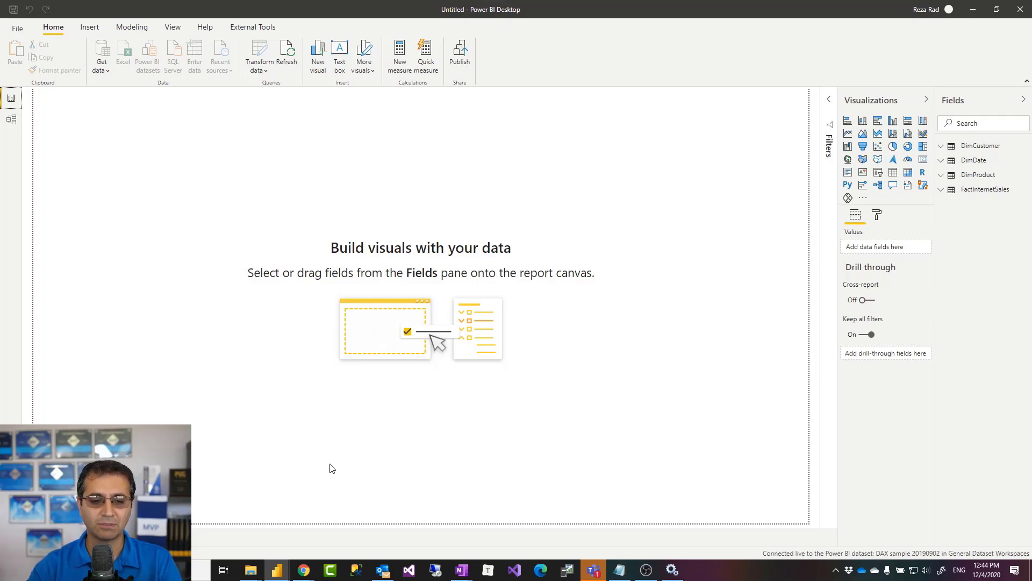
pyautogui.moveTo(302, 570)
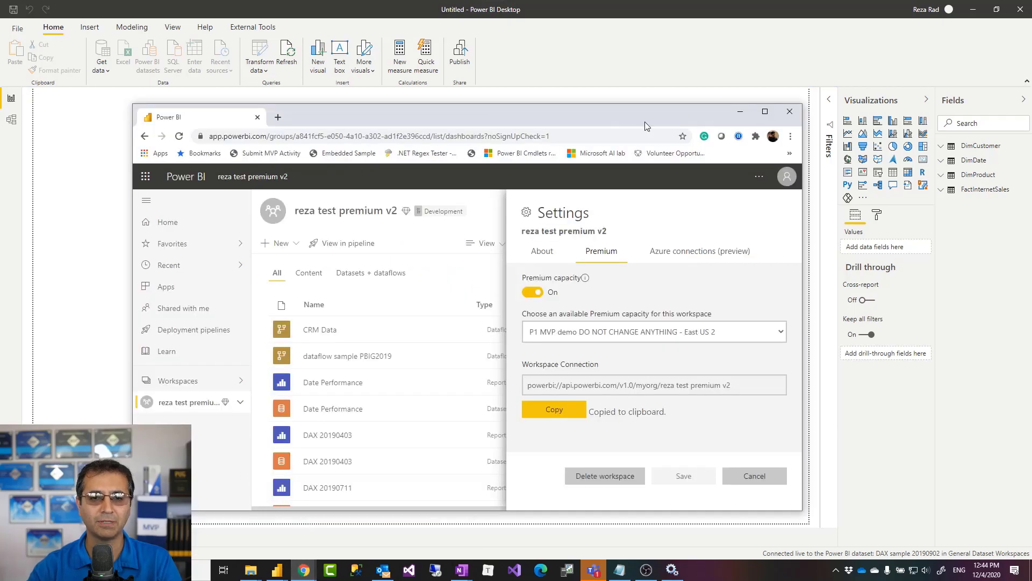
# Reopen workspace Settings and copy the Workspace Connection address from the Premium tab.
pyautogui.click(765, 110)
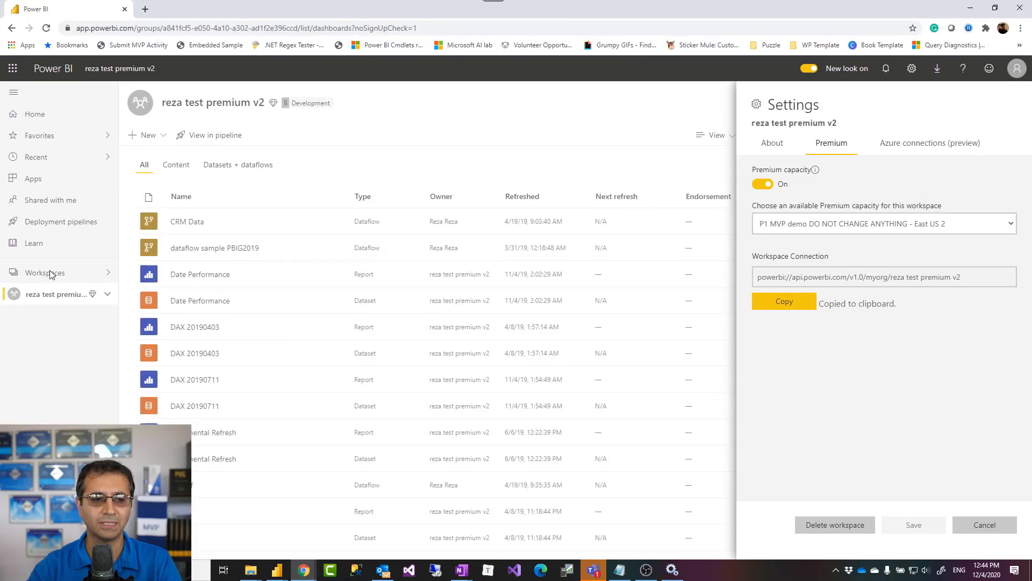
pyautogui.moveTo(96, 288)
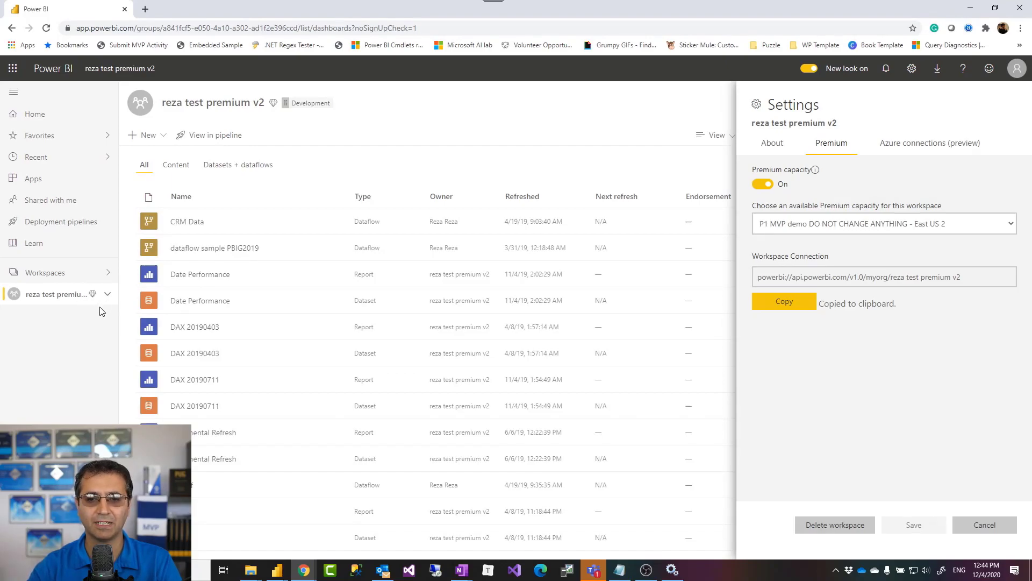
pyautogui.moveTo(886, 424)
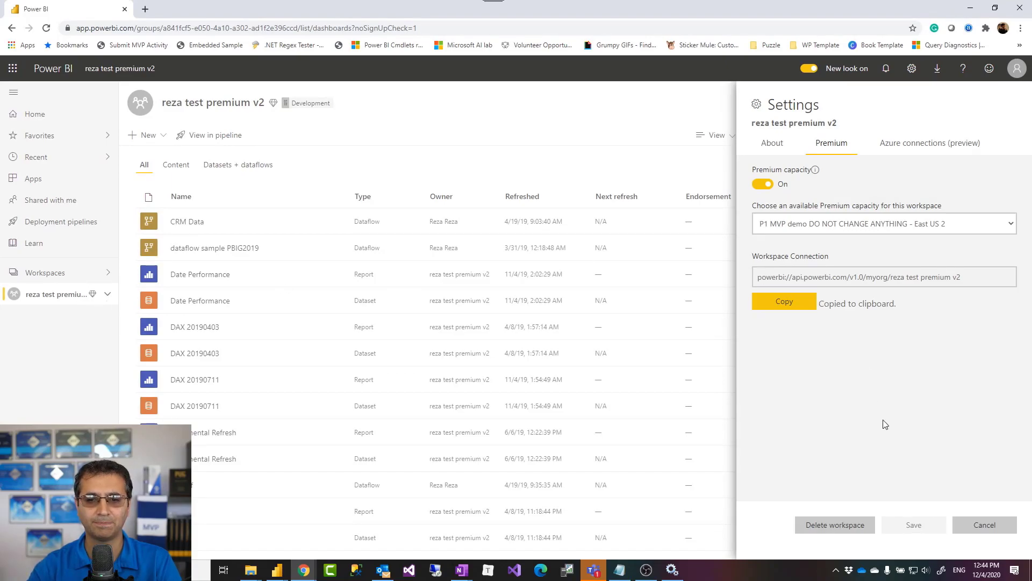
pyautogui.click(984, 525)
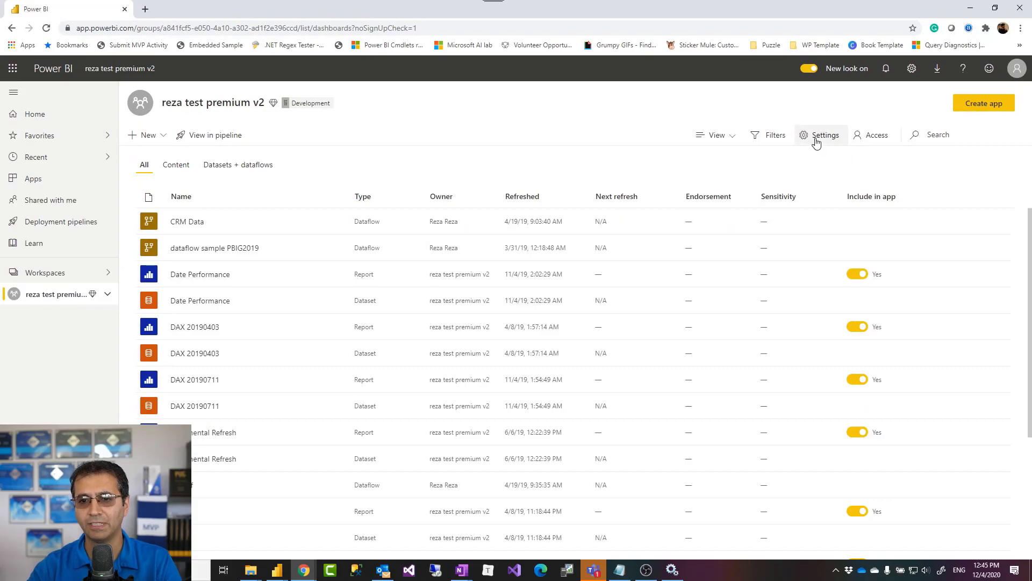
pyautogui.click(821, 134)
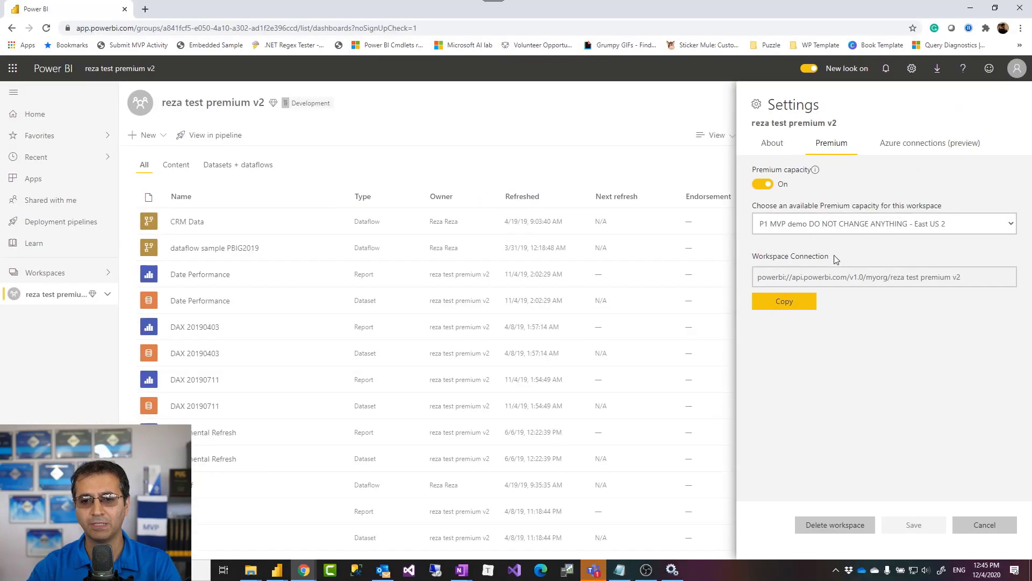
pyautogui.click(884, 276)
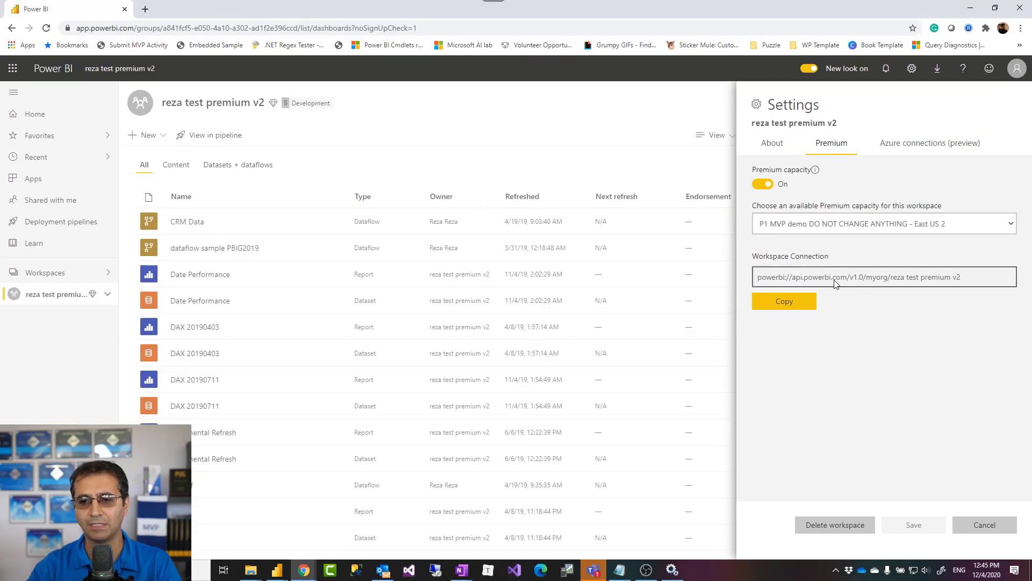
pyautogui.click(783, 301)
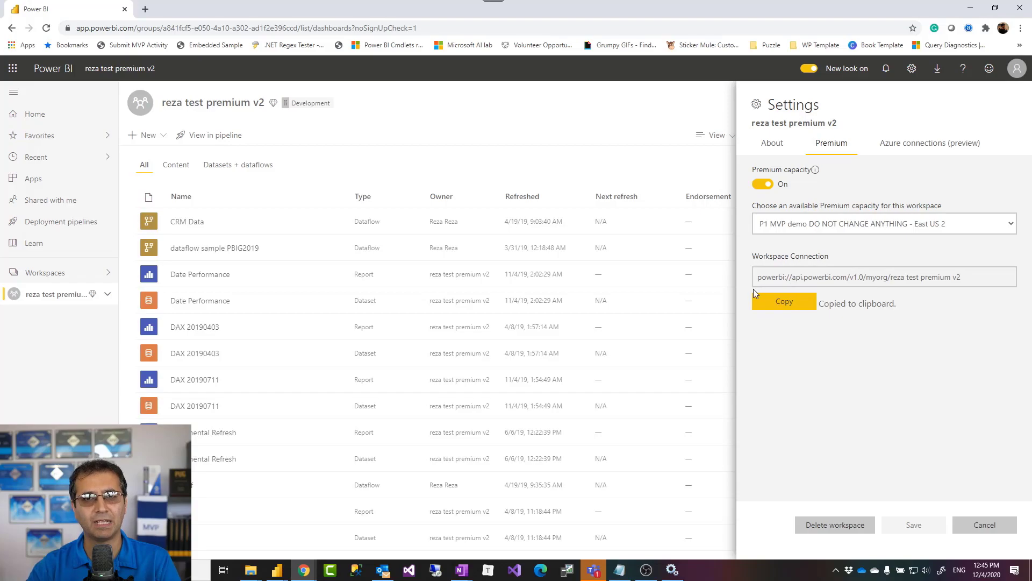
pyautogui.moveTo(575, 213)
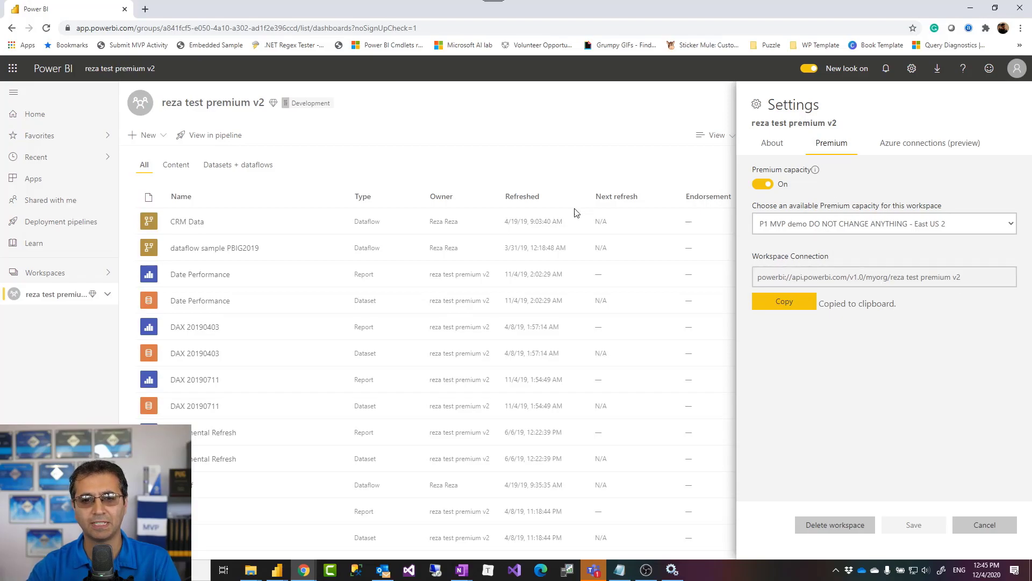
pyautogui.moveTo(426, 508)
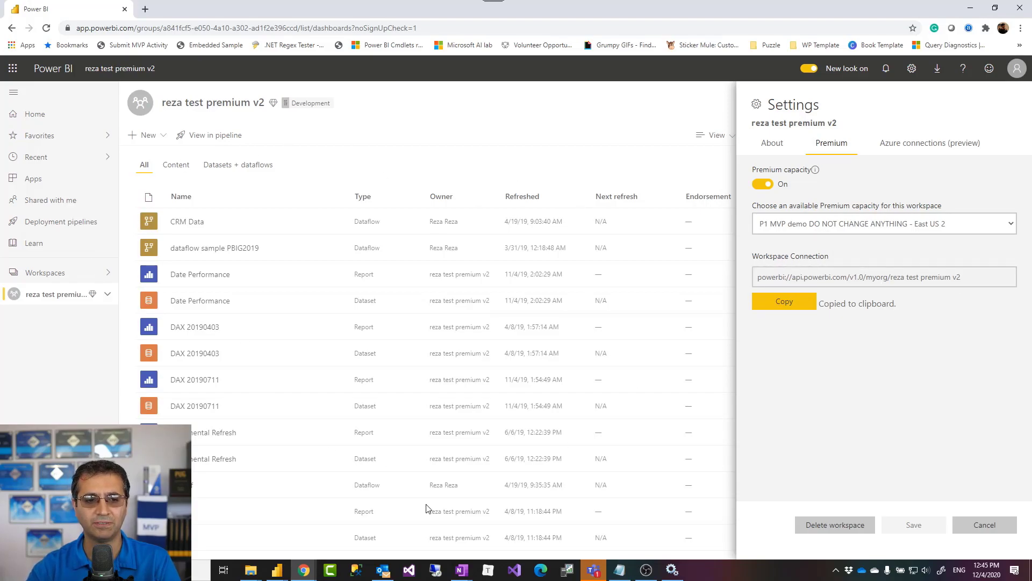
pyautogui.moveTo(209, 398)
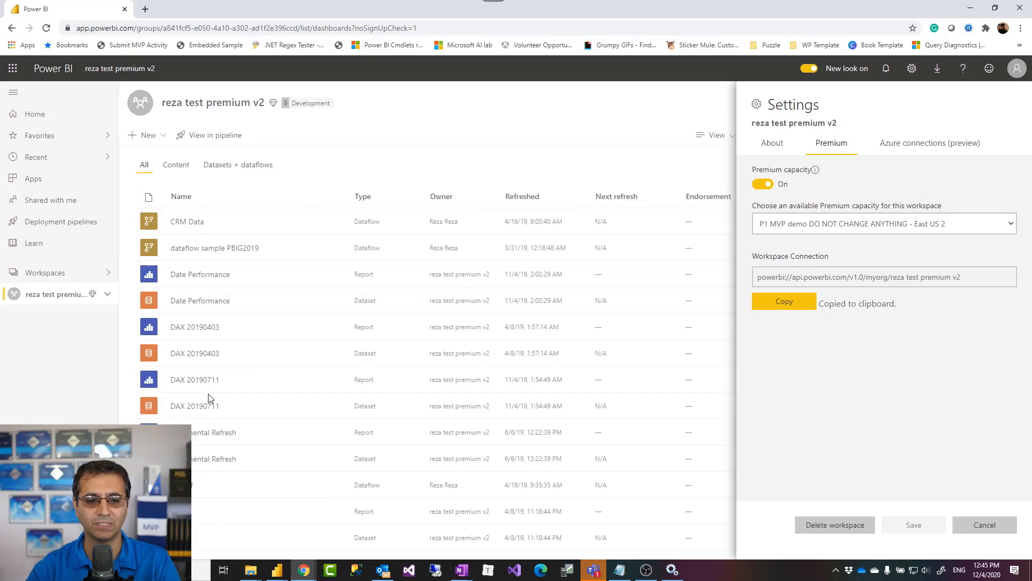
pyautogui.moveTo(350, 516)
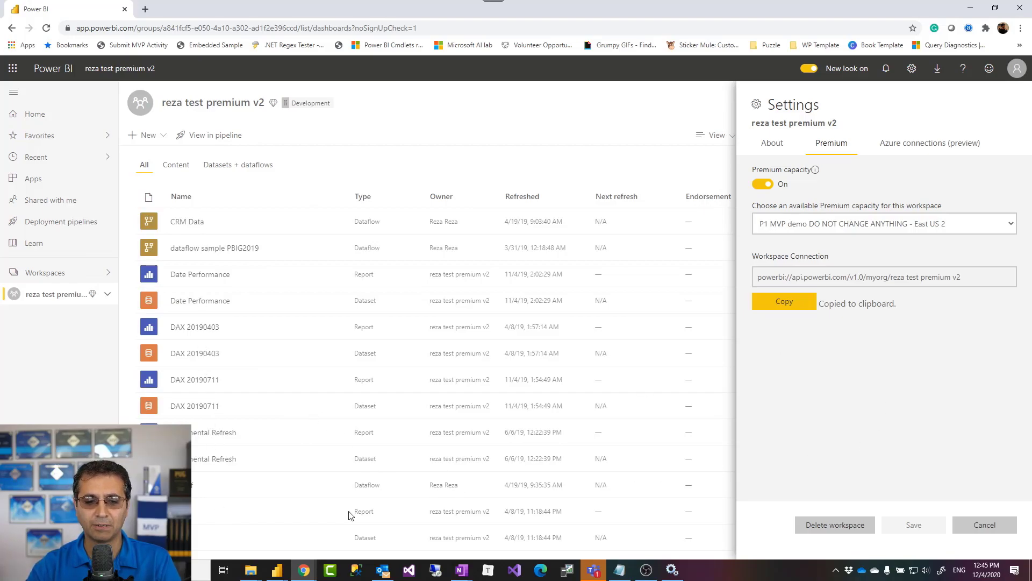
pyautogui.moveTo(276, 570)
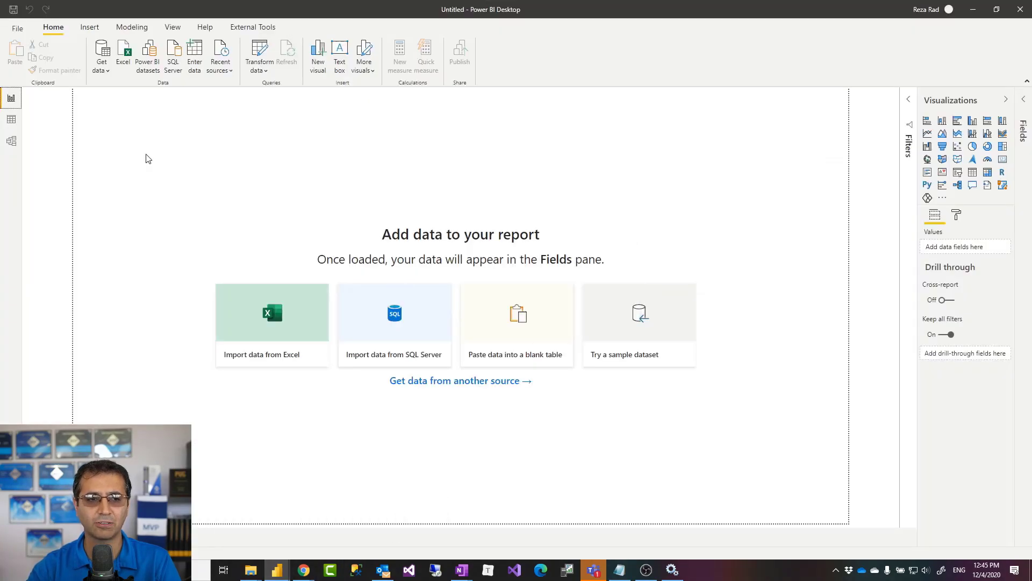
# Choose Analysis Services as the data source from Get data.
pyautogui.click(101, 54)
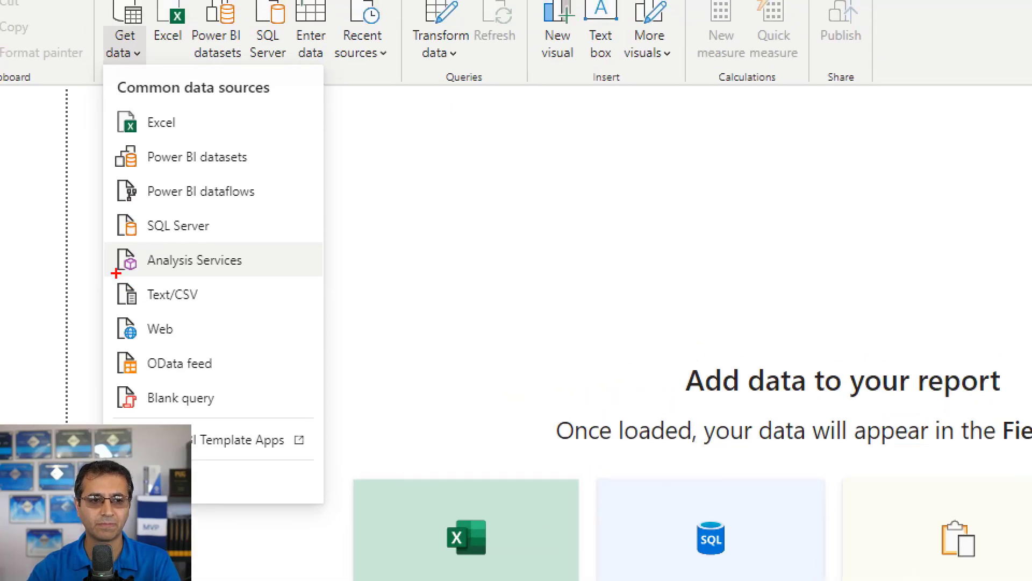
pyautogui.click(196, 259)
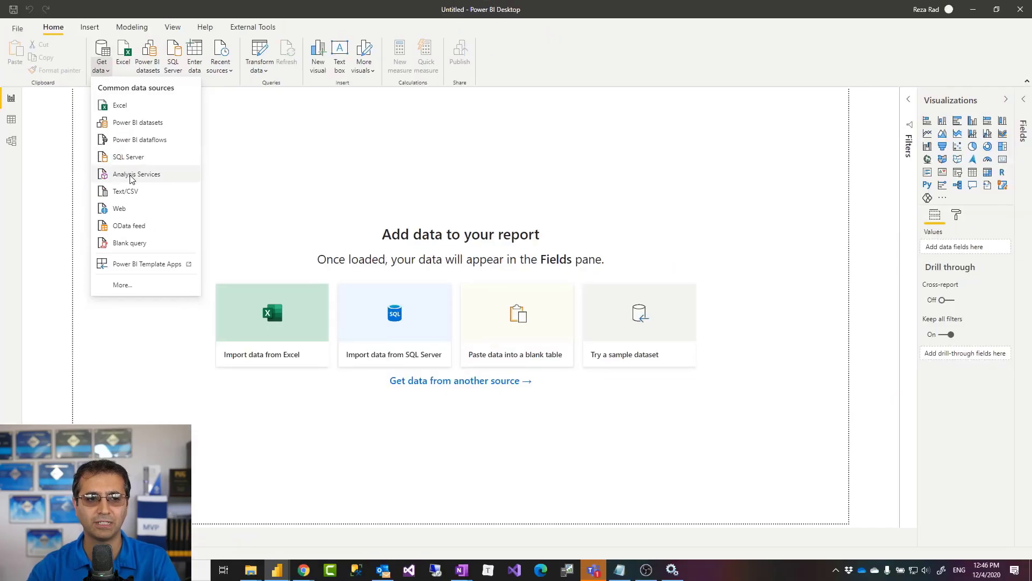
pyautogui.click(135, 173)
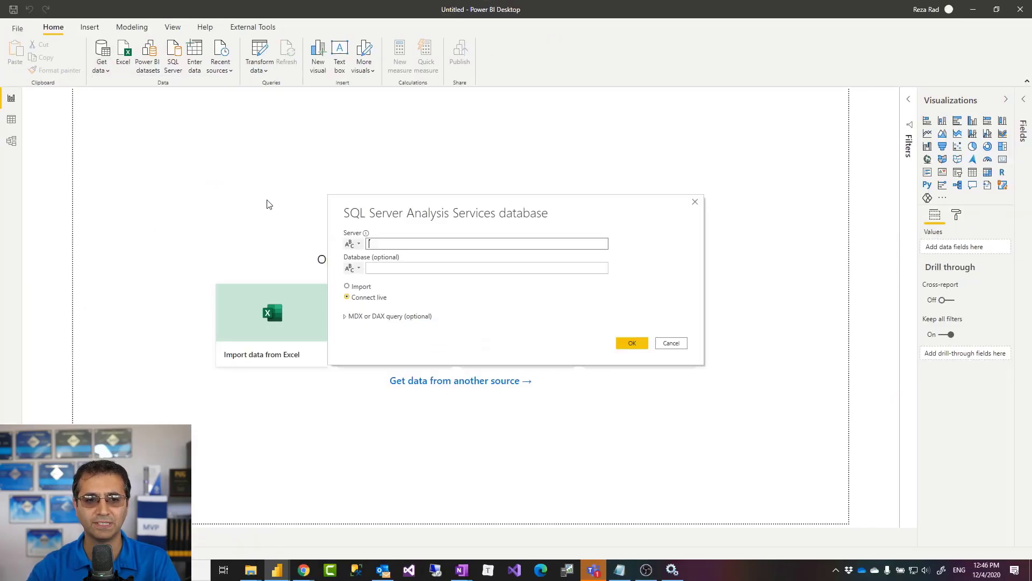
# Connect to server 'powerbi://api.powerbi.com/v1.0/myorg/reza test premium v2' in Import mode.
pyautogui.write('powerbi://api.powerbi.com/v1.0/myorg/reza test premium v2')
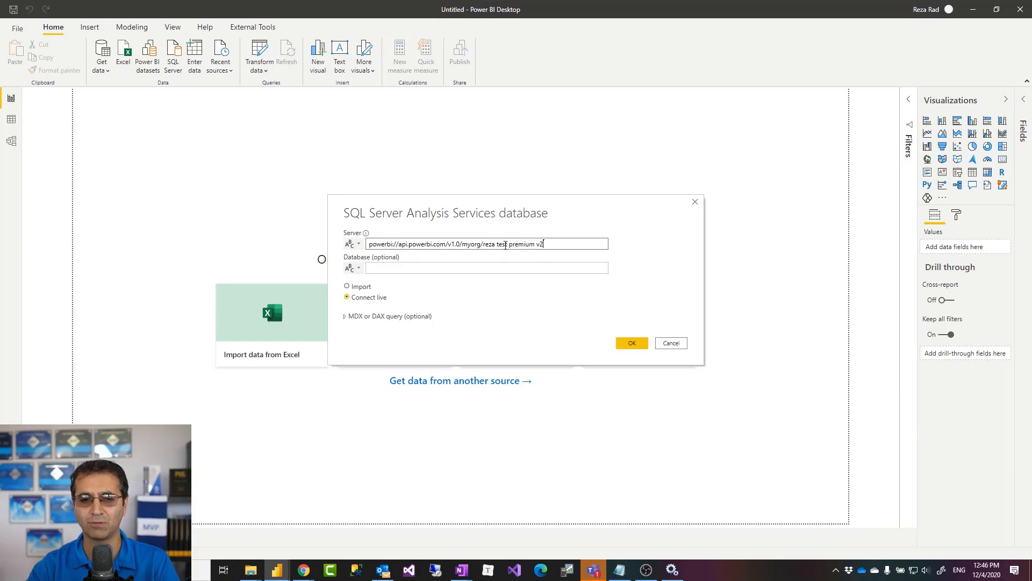
pyautogui.click(347, 285)
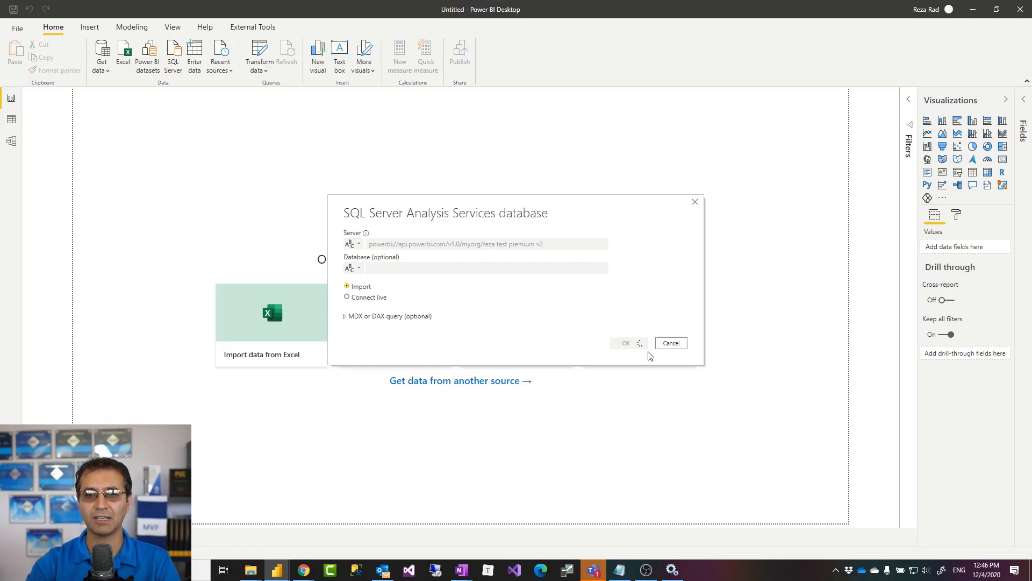
pyautogui.click(671, 343)
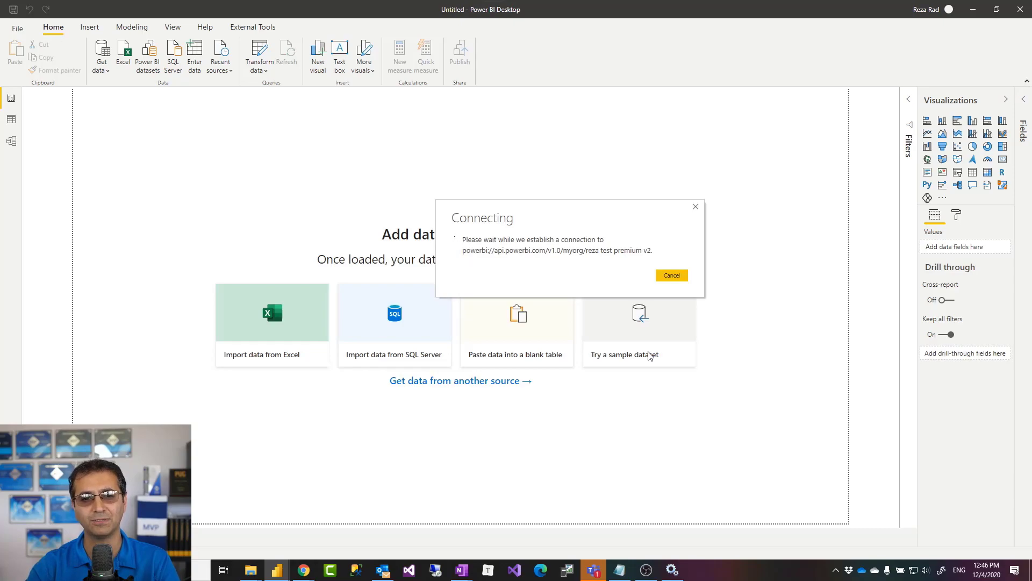
# Expand the workspace, DAX 20190711, and its Model to list the eleven tables.
pyautogui.click(671, 275)
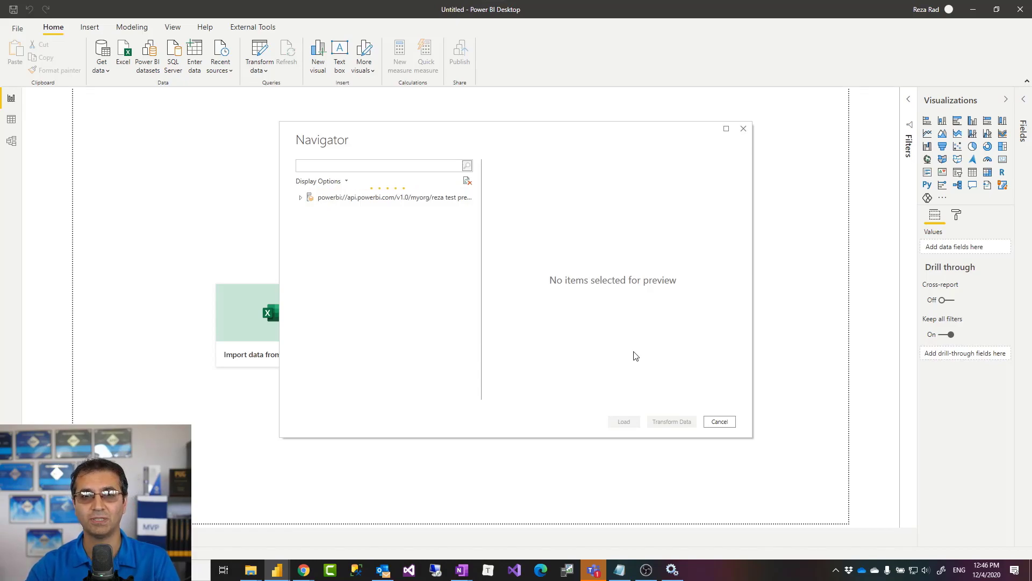
pyautogui.click(301, 197)
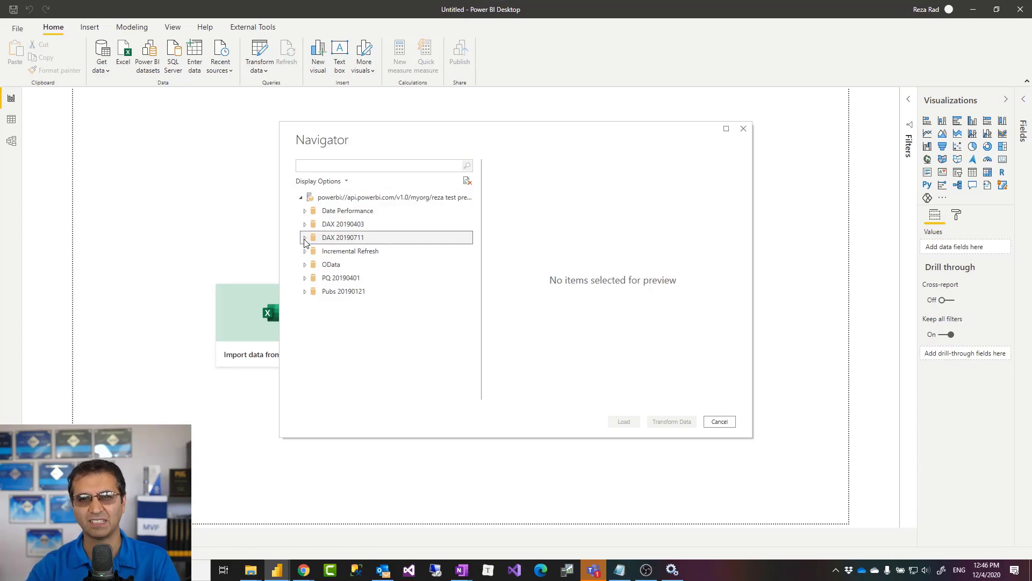
pyautogui.click(306, 238)
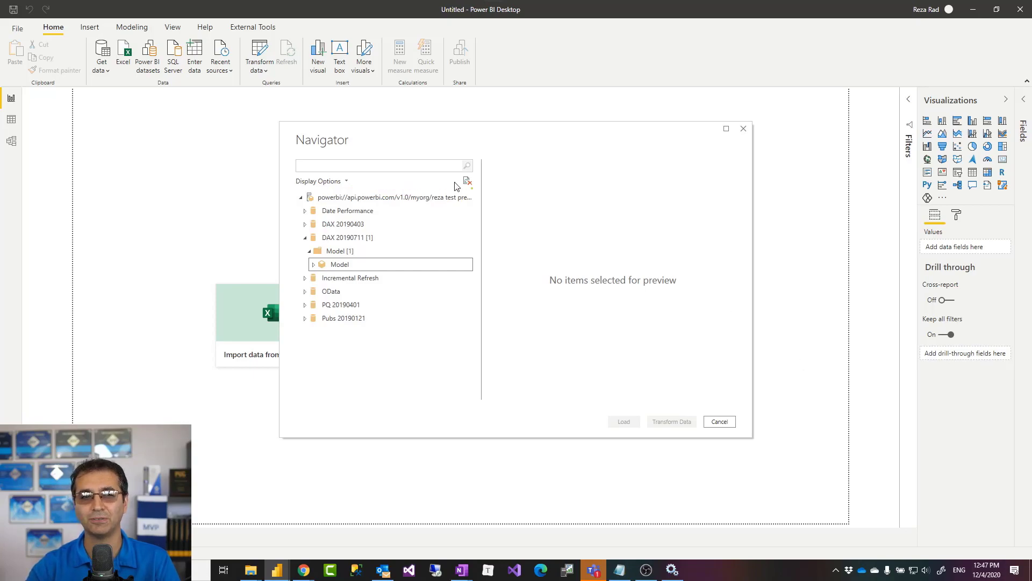
pyautogui.click(314, 264)
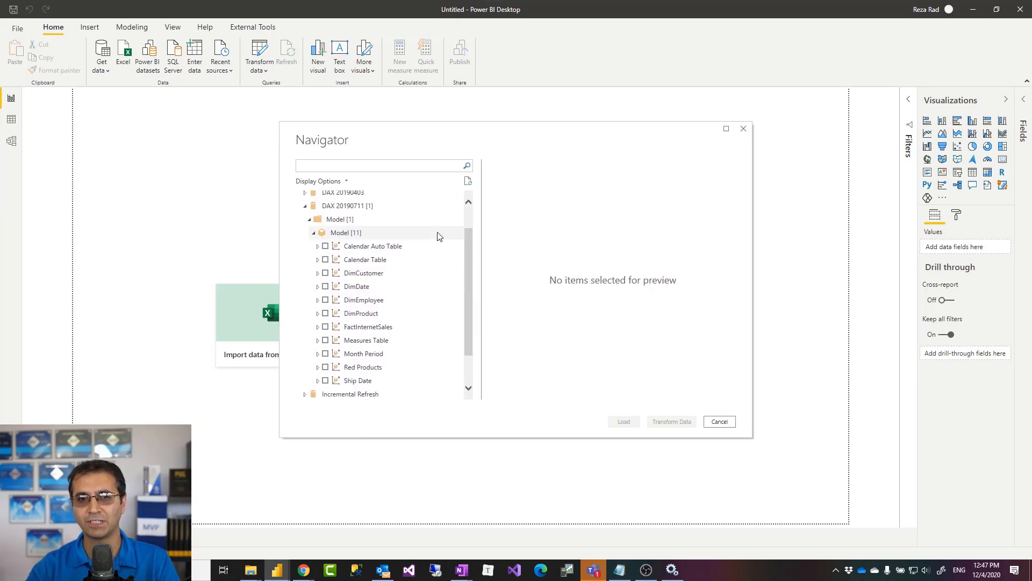
pyautogui.moveTo(439, 236)
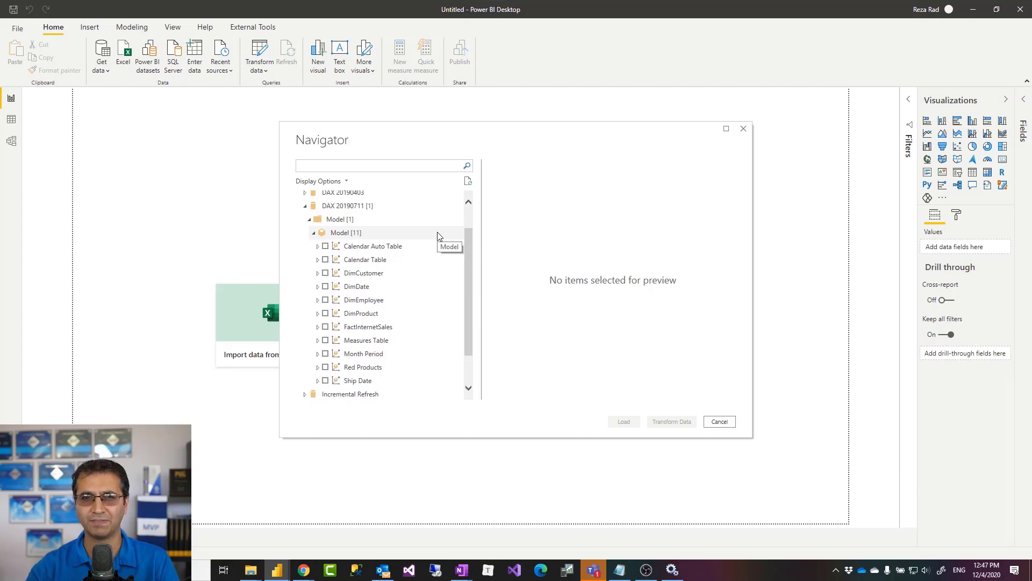